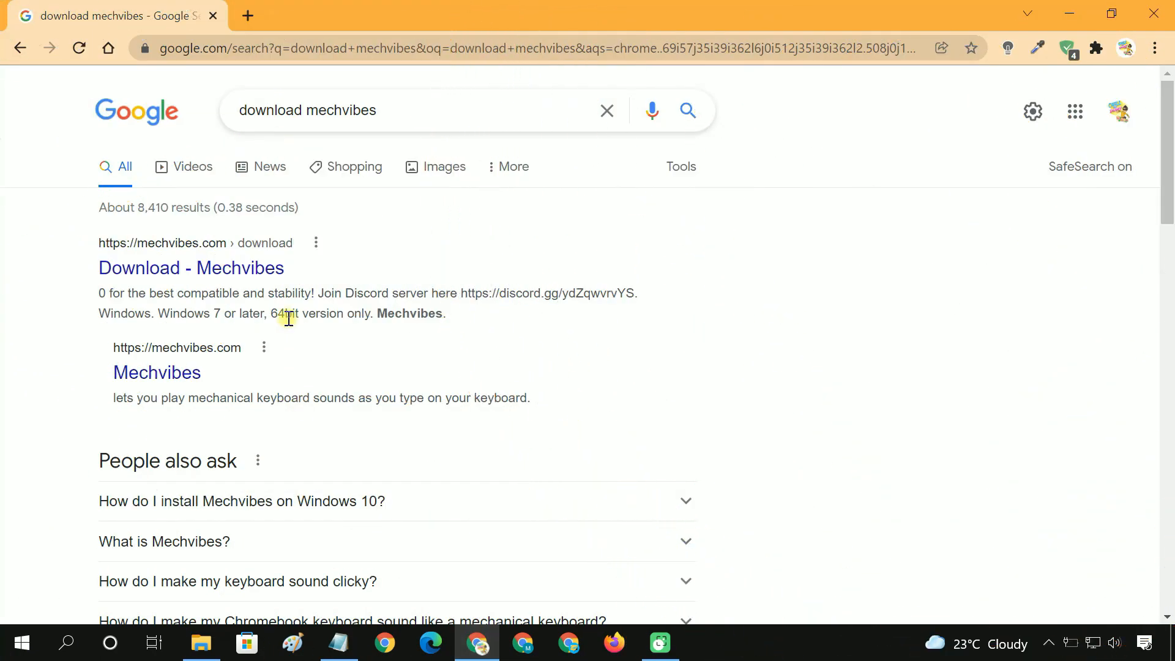
Open the hainguyents13/mechvibes repository from the results and follow its Releases link
scroll("down", 3)
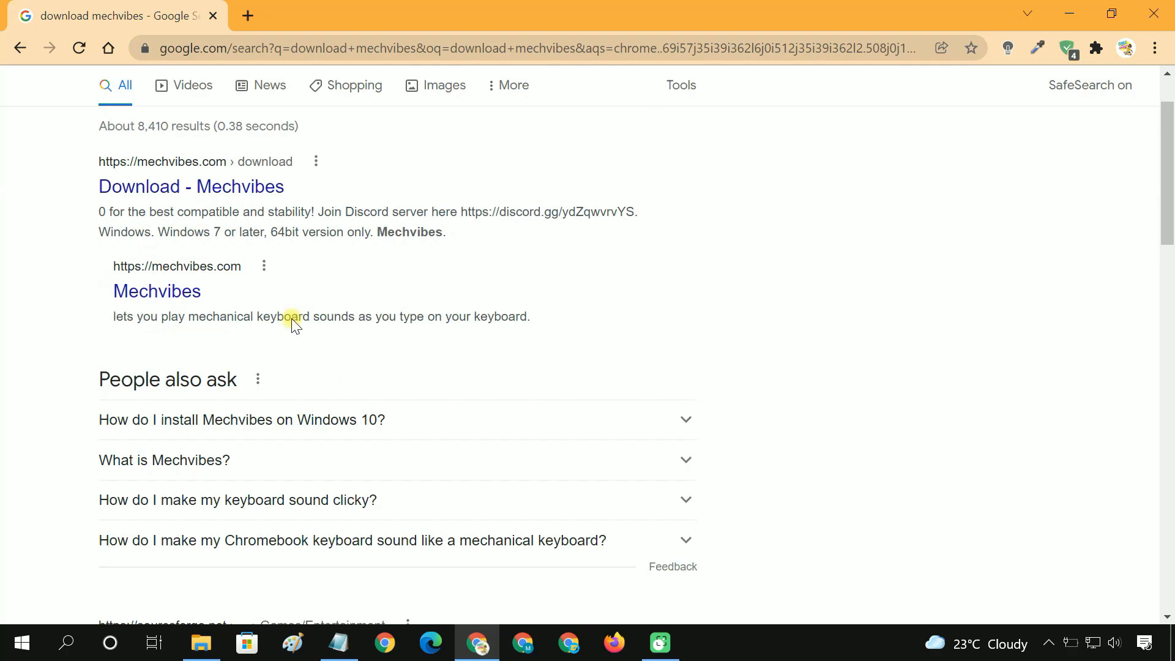
scroll("down", 3)
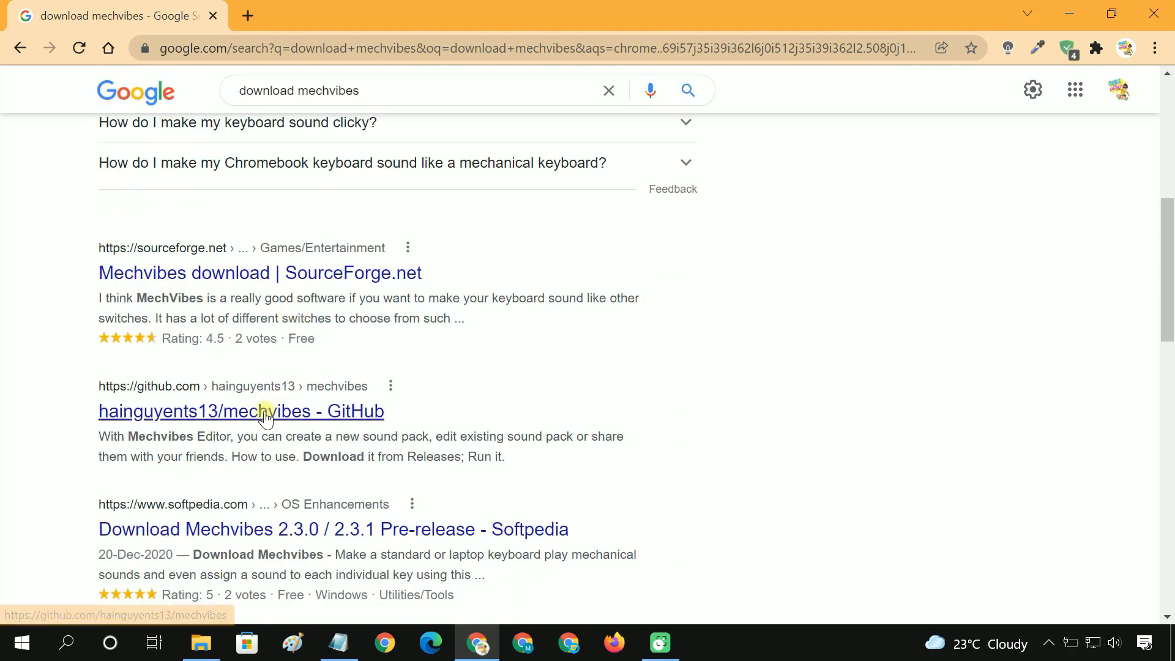
left_click(241, 411)
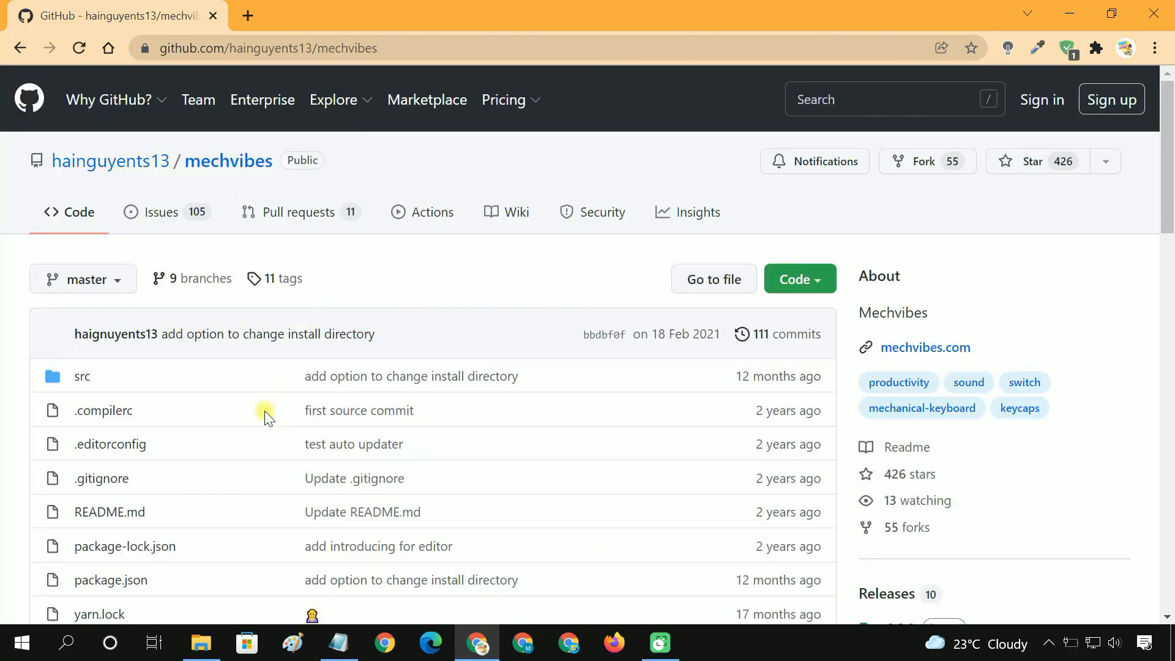
scroll("down", 3)
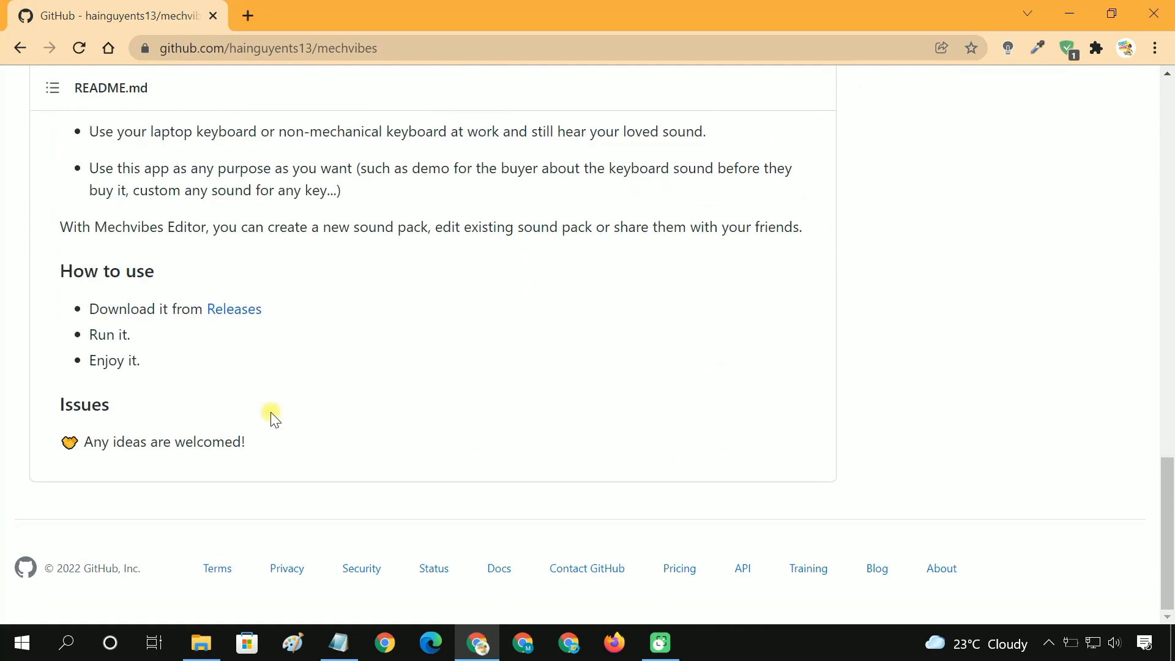
left_click(232, 309)
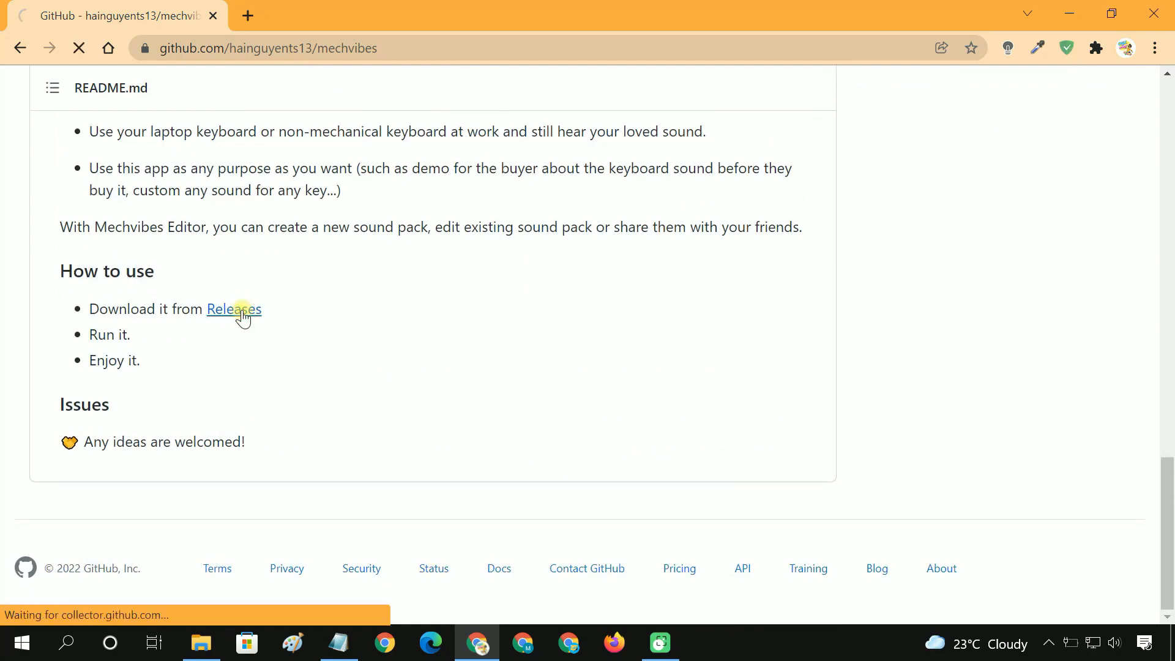
Download Mechvibes.Setup.2.3.0.exe from the v2.3.0 release and keep it despite the warning
left_click(234, 308)
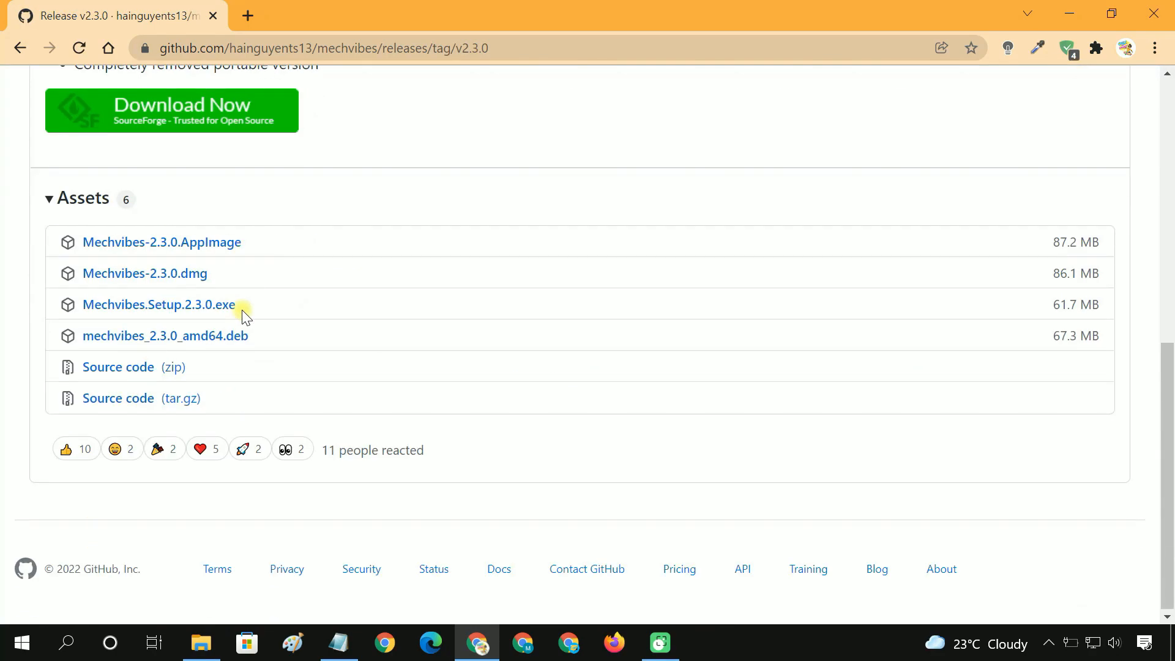
left_click(158, 305)
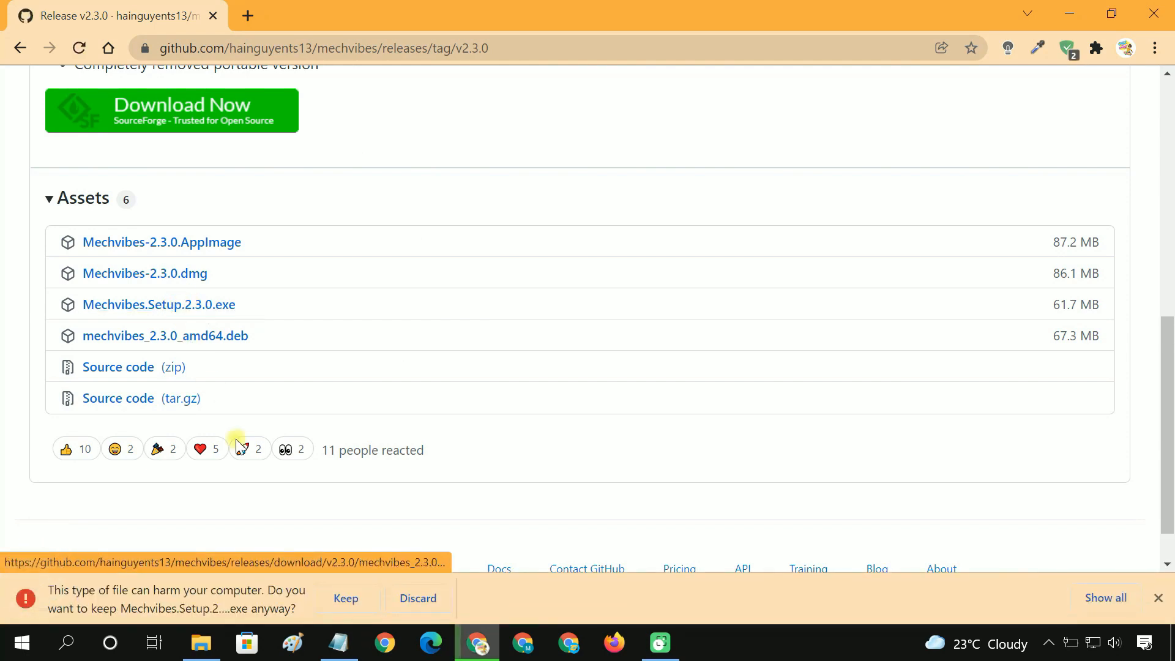
left_click(345, 599)
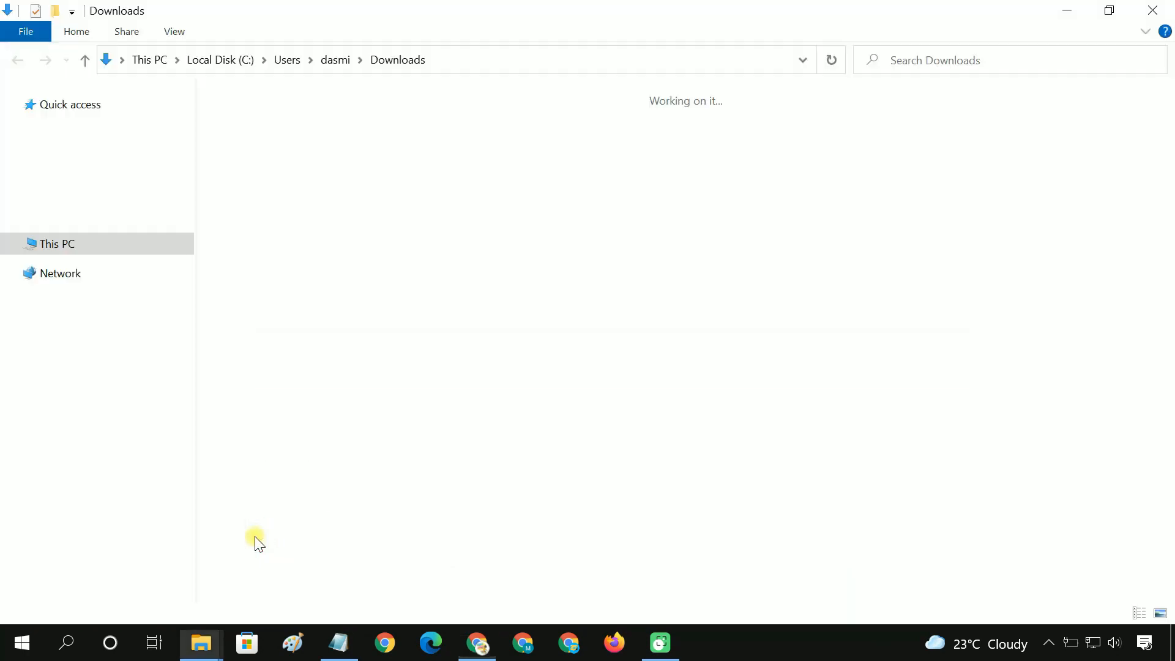
Run the Mechvibes.Setup.2.3.0 installer from the Downloads folder
left_click(294, 187)
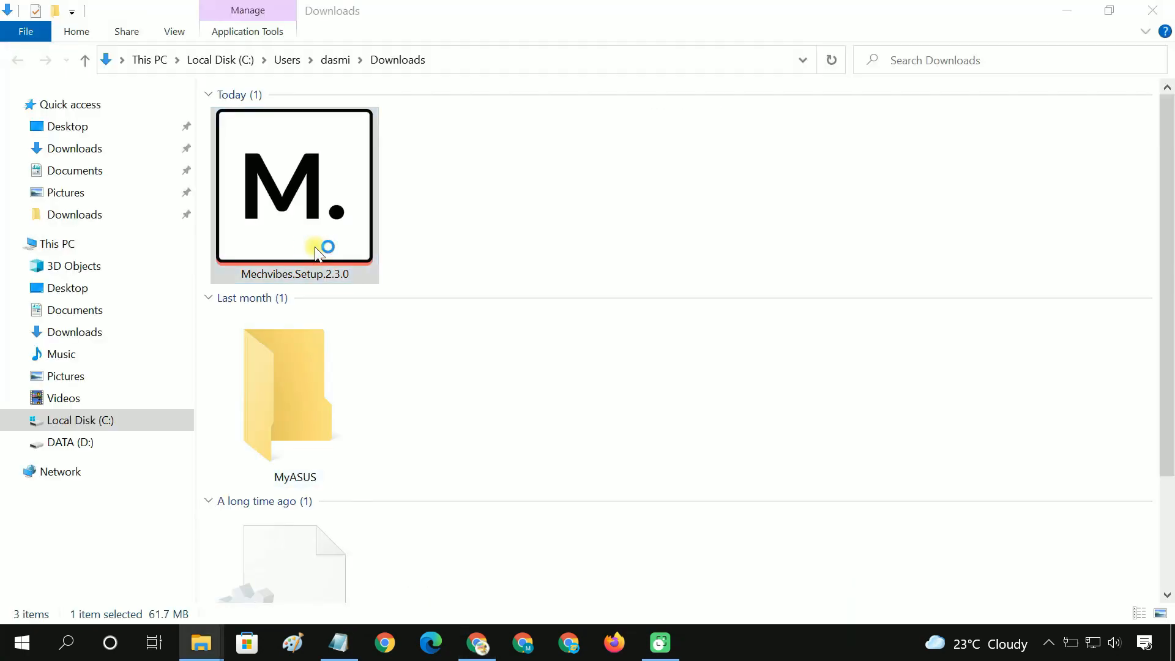
double_click(293, 186)
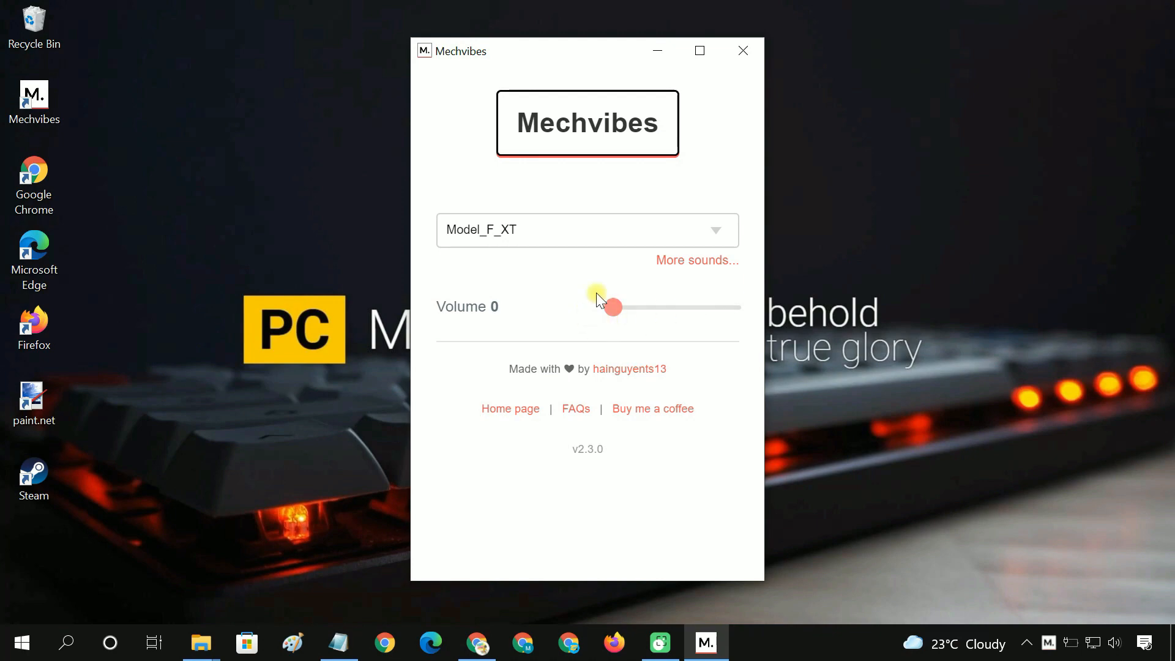
Select the CherryMX Red - ABS keycaps sound and set the volume to 55
left_click(586, 230)
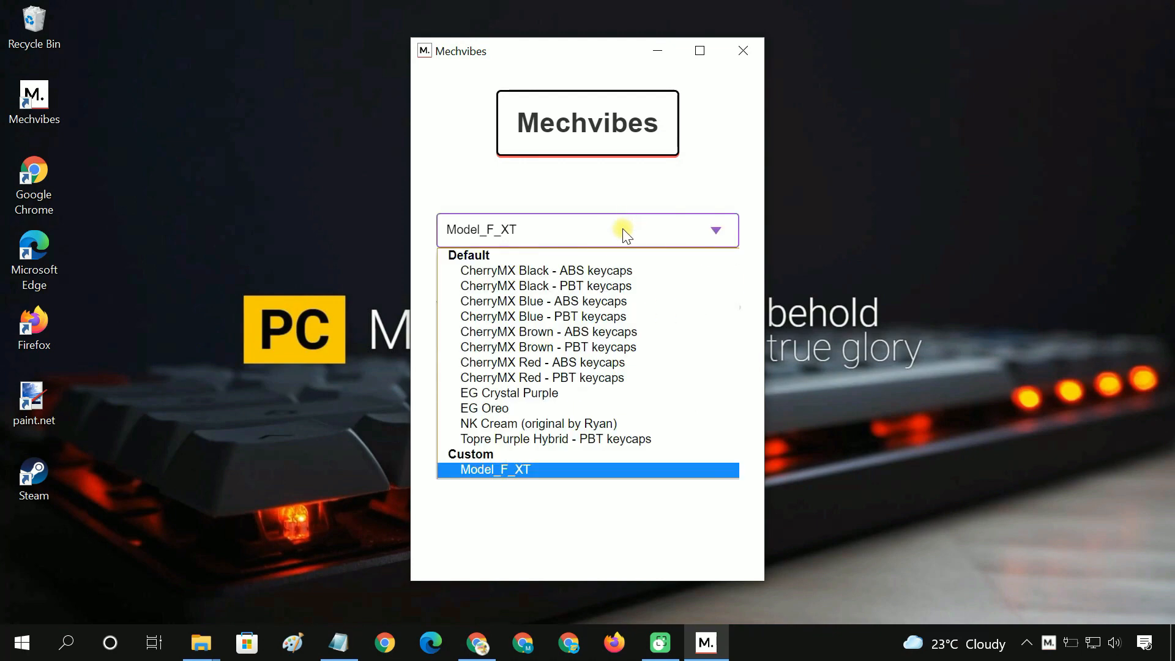
mouse_move(544, 301)
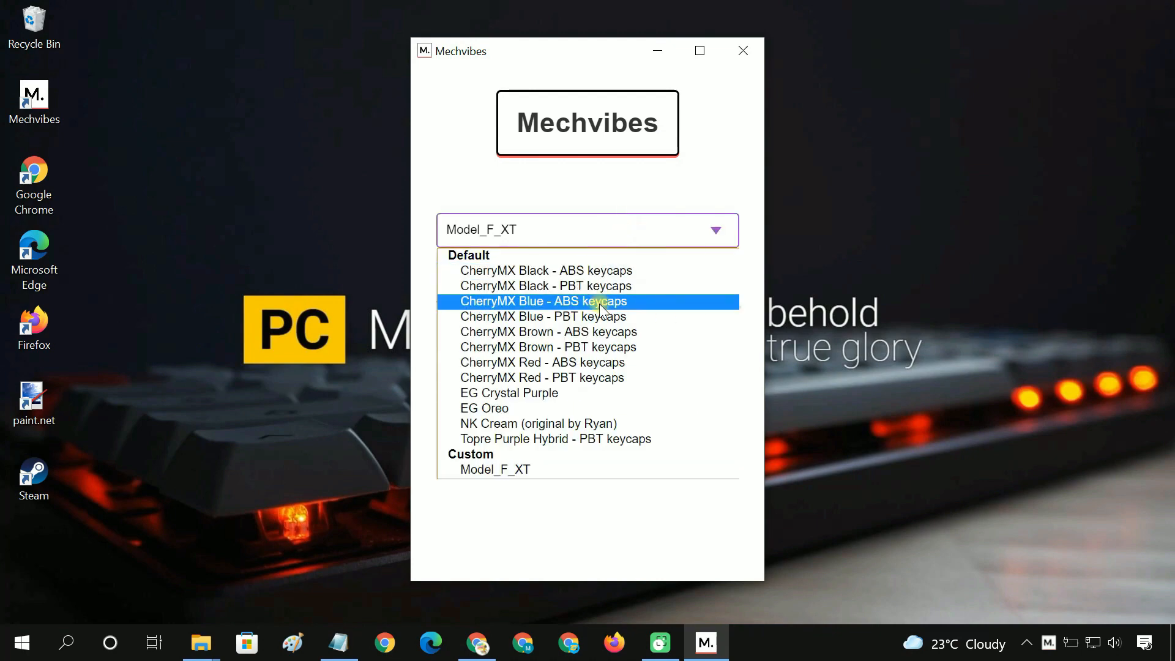
mouse_move(558, 378)
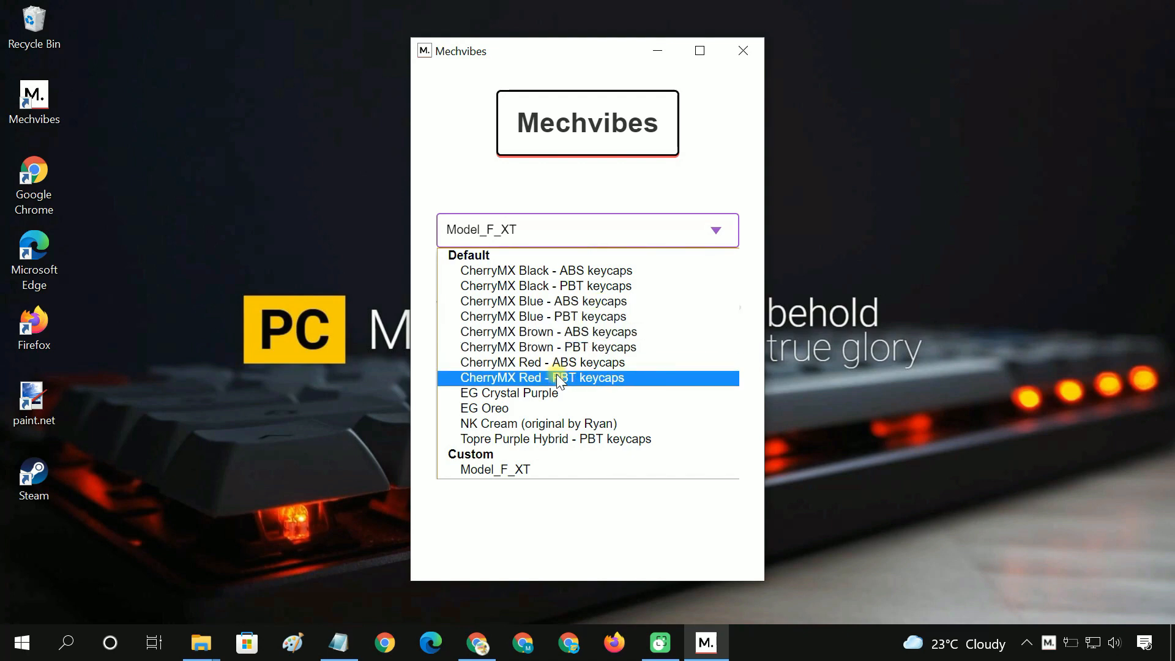
mouse_move(509, 393)
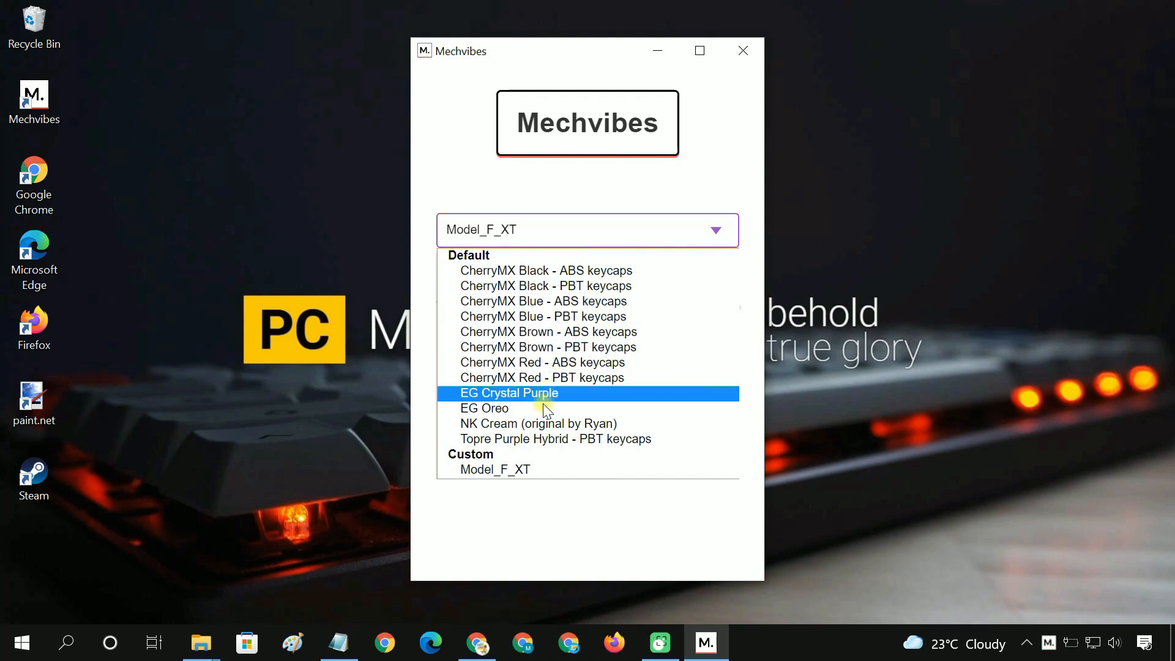
mouse_move(542, 438)
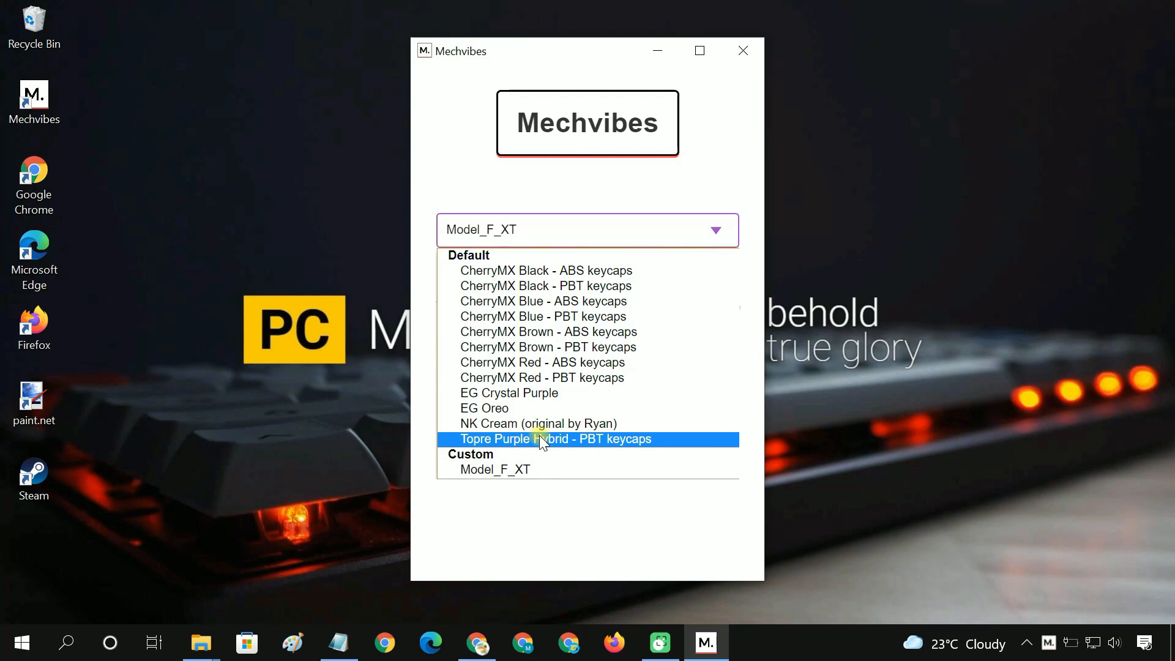
left_click(542, 363)
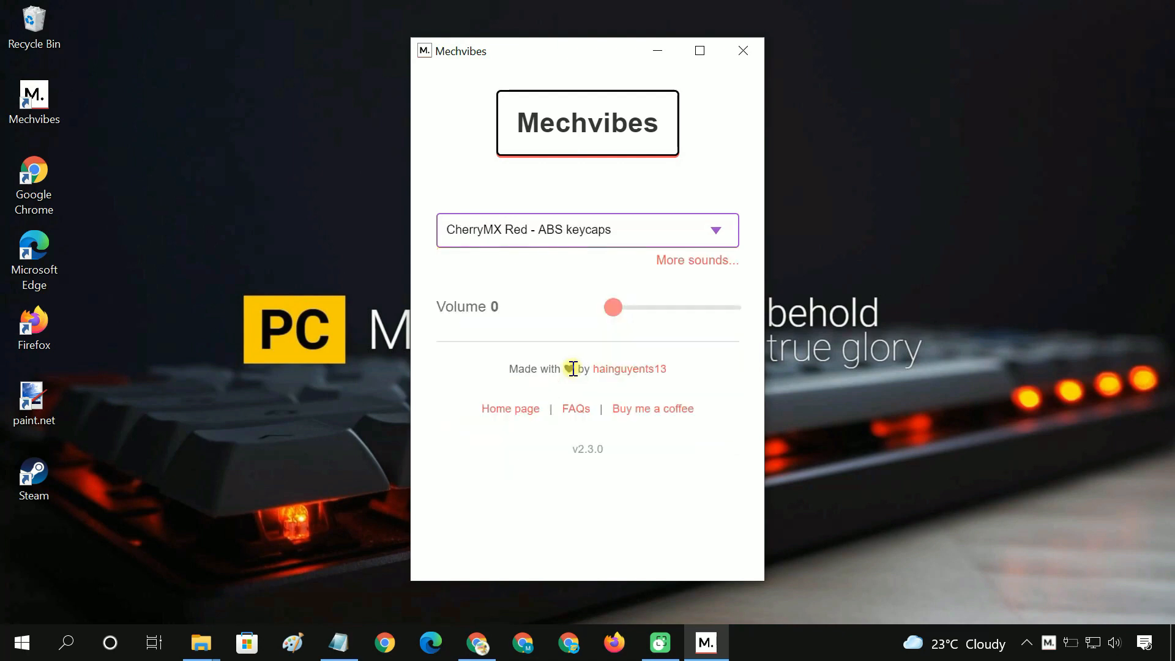
left_click_drag(612, 306, 676, 306)
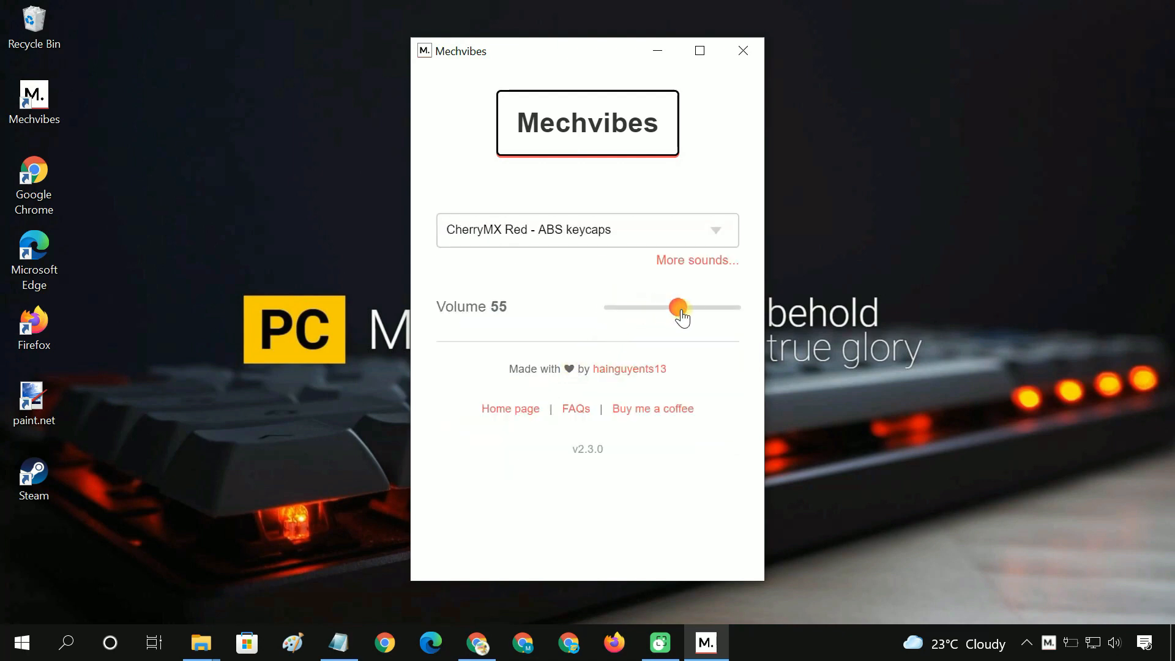
left_click_drag(676, 307, 733, 307)
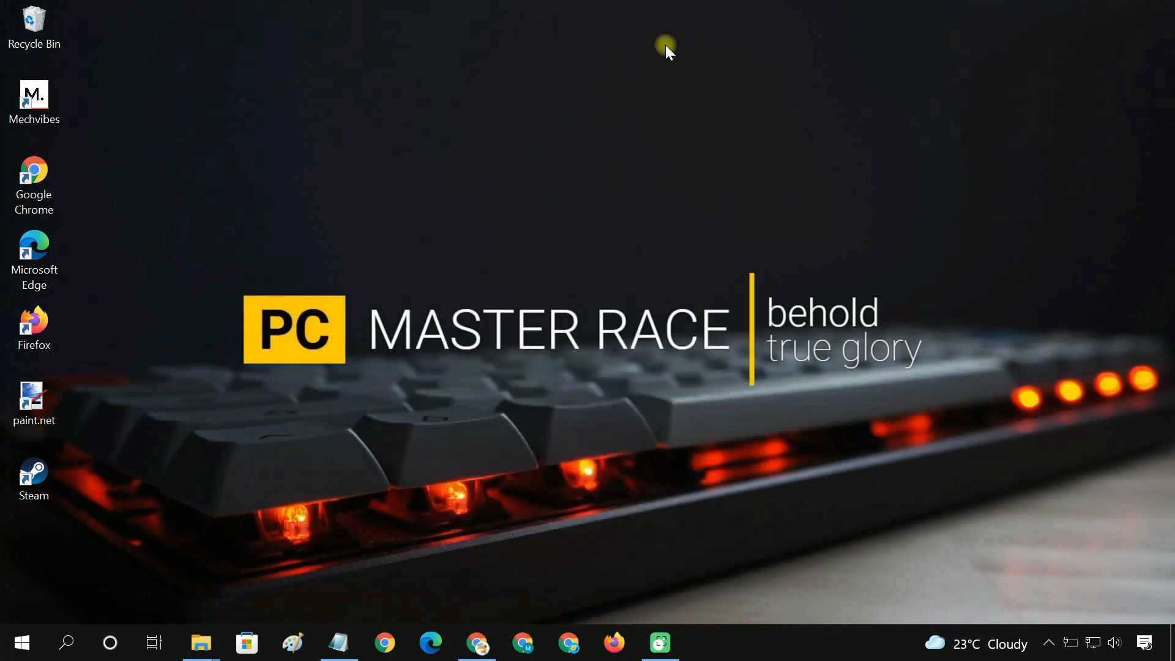
Start typing 'Ca' in a new Notepad document to hear the click sounds
left_click(339, 643)
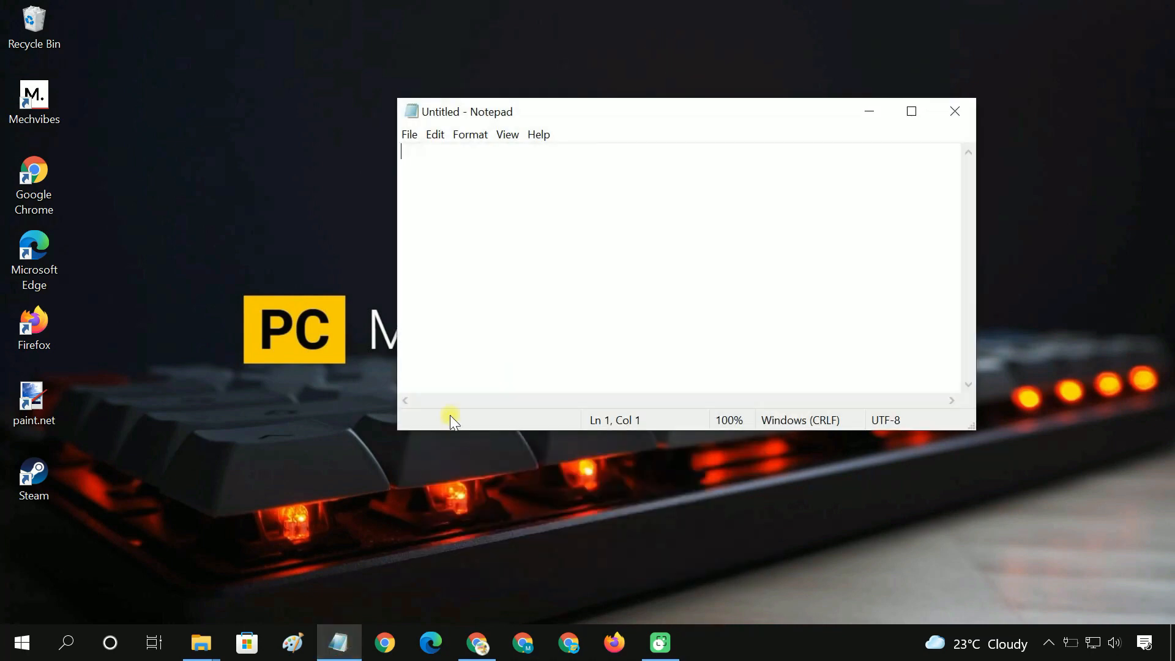
type("Ca")
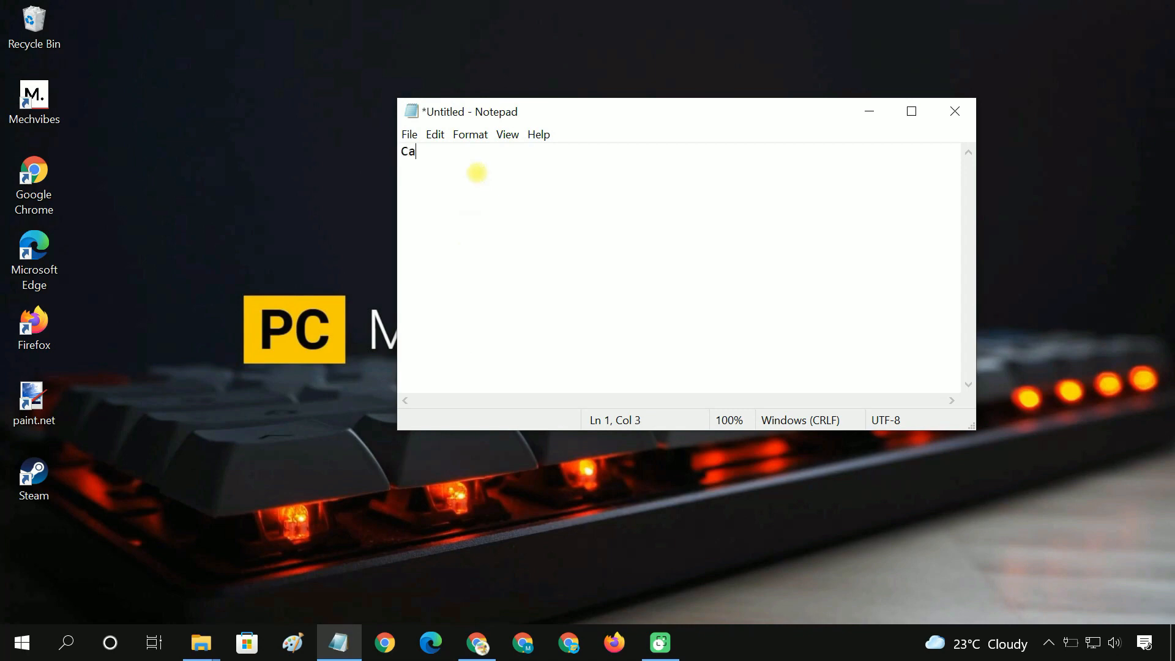